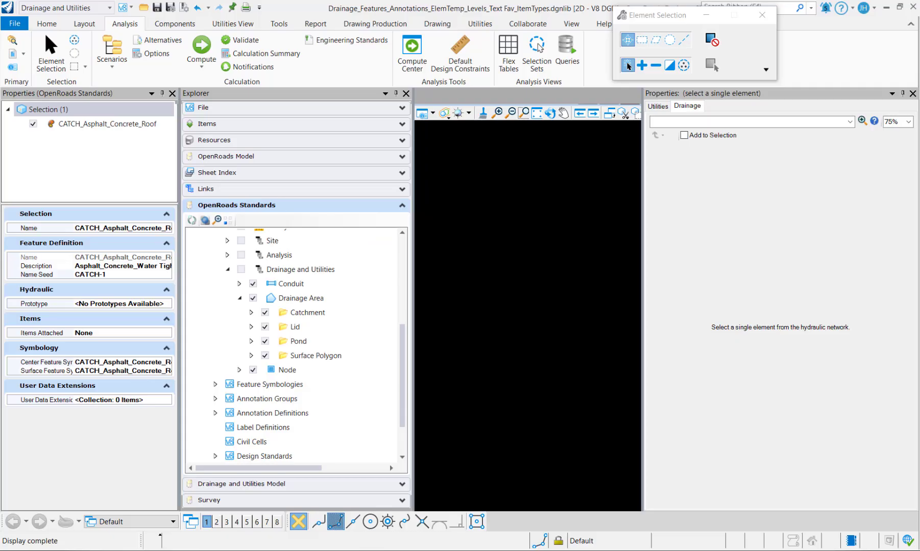
- Expand Drainage and Utilities > Catchment > Single Area to list CATCH_Land Use and single-area definitions
left_click(300, 270)
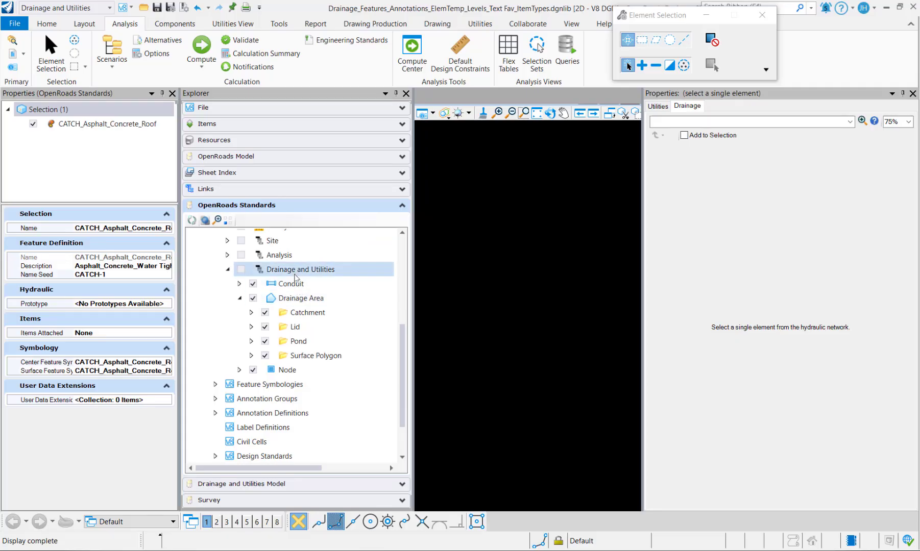
left_click(307, 312)
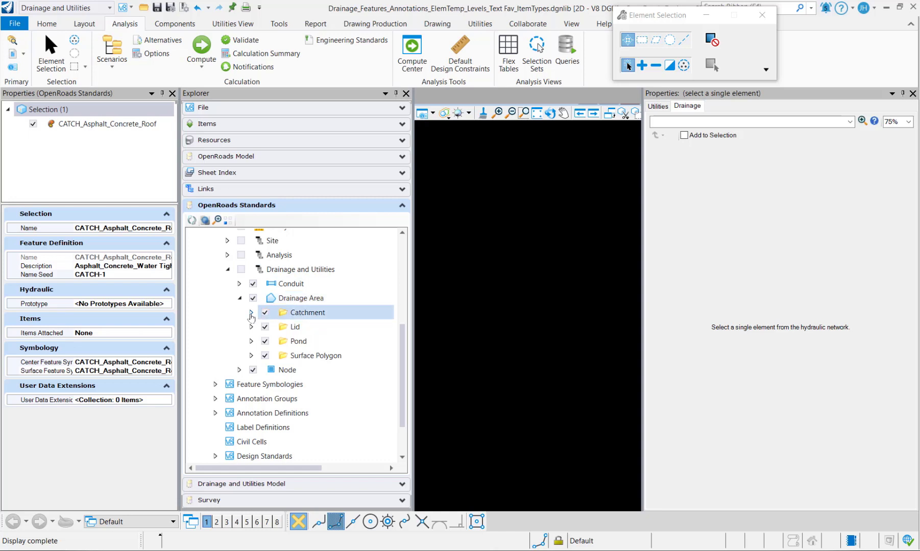
left_click(251, 312)
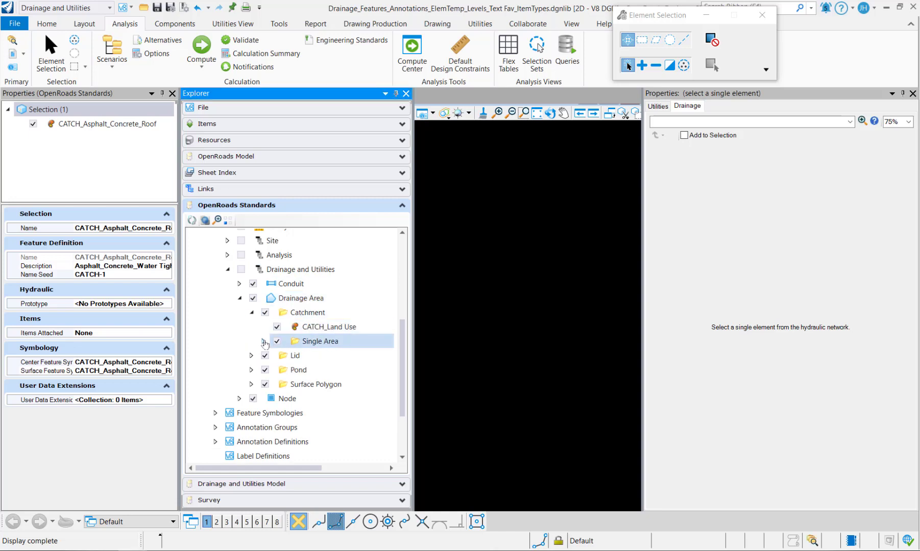
left_click(329, 327)
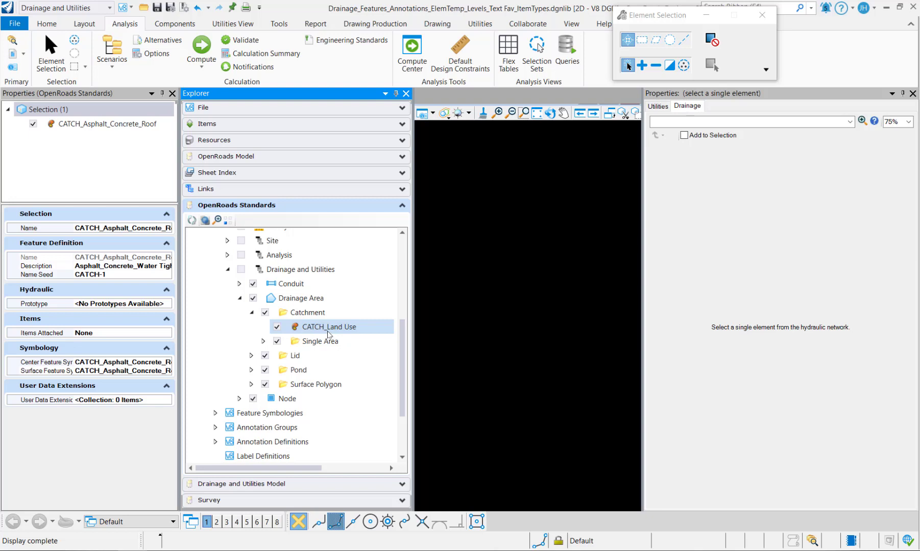
left_click(264, 341)
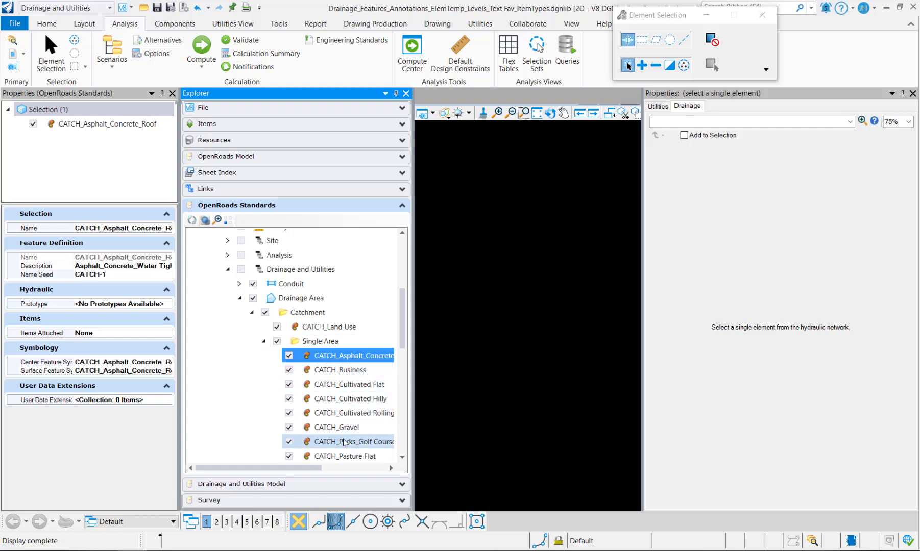
mouse_move(341, 362)
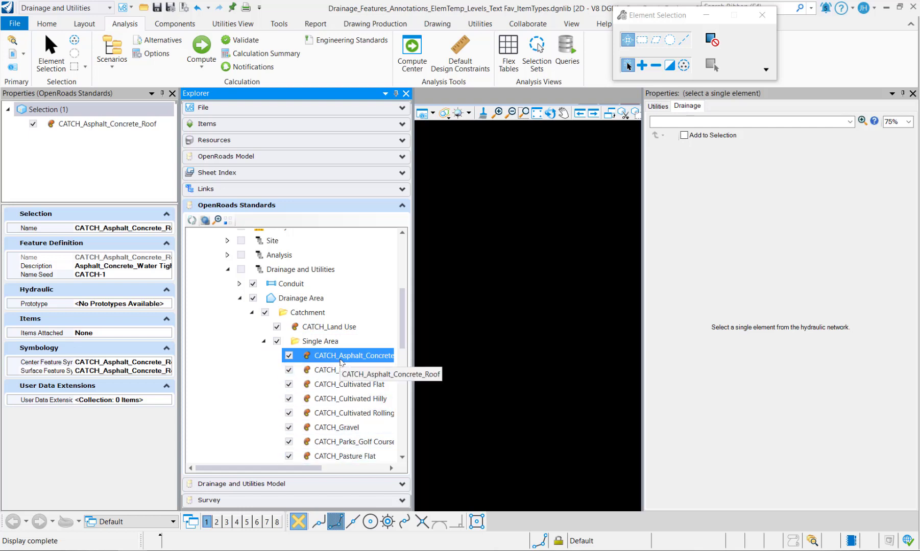
- Add a new Catchment prototype from the Components Prototypes list
left_click(175, 23)
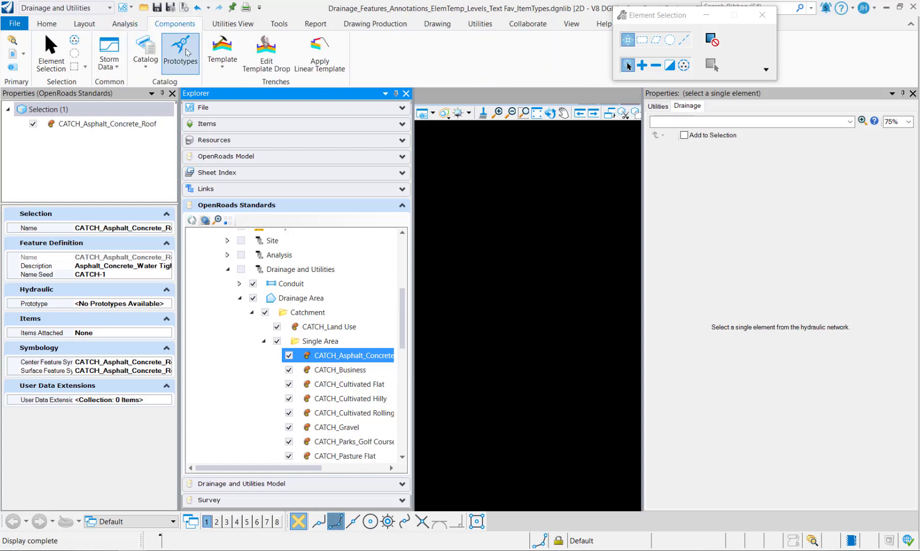
left_click(179, 48)
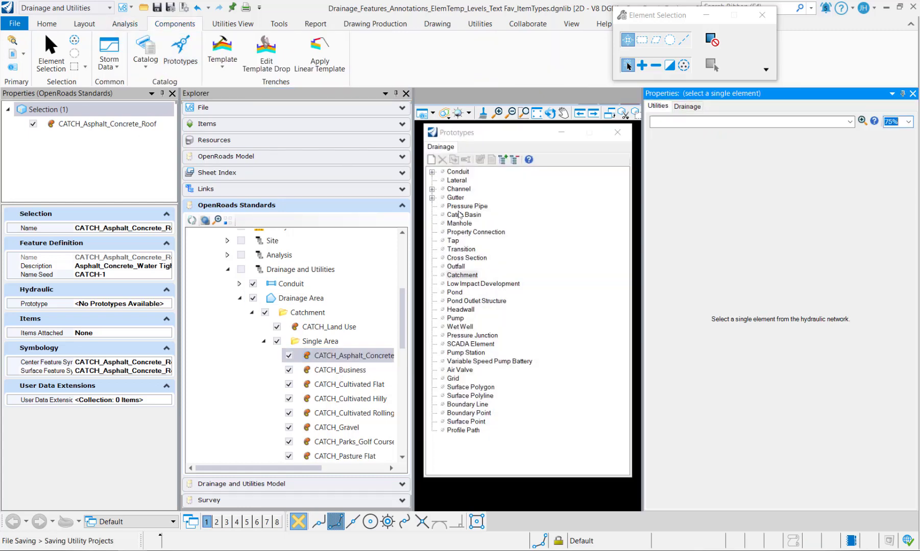
right_click(461, 275)
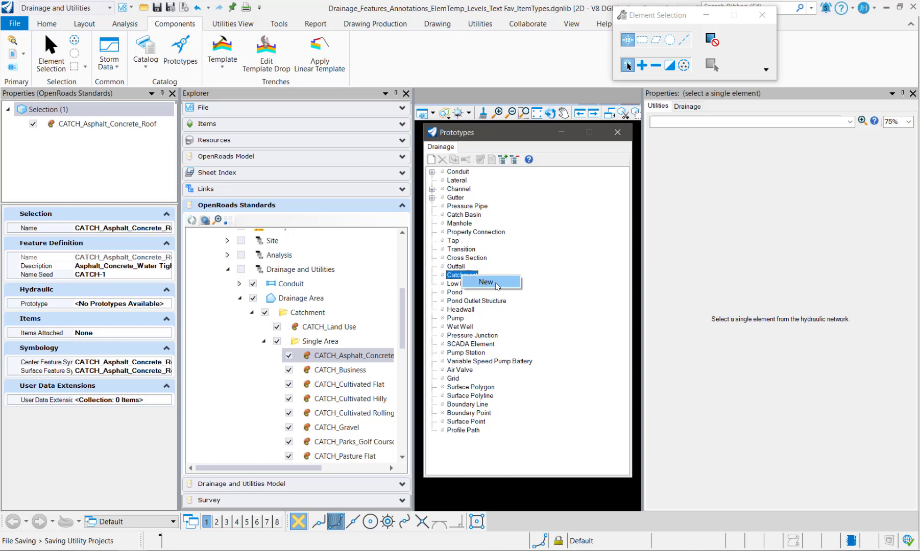
left_click(486, 282)
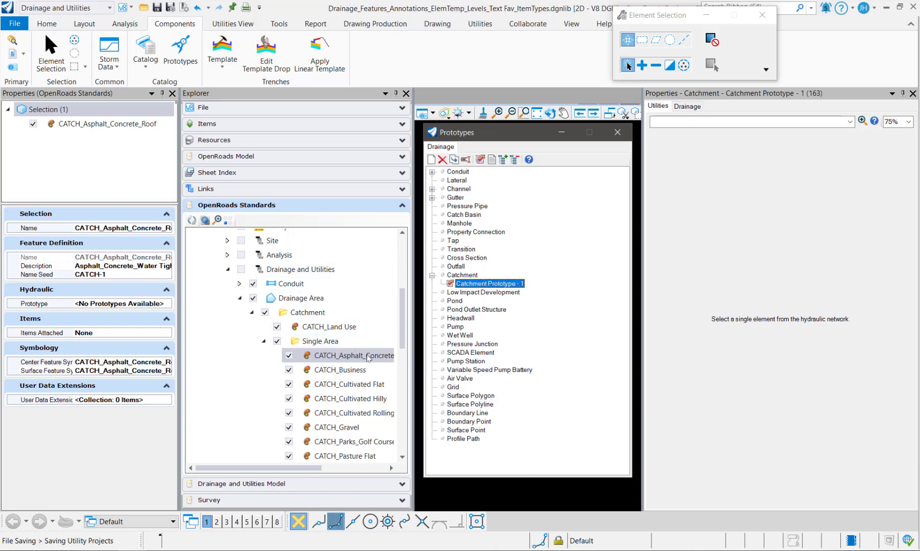
- Rename the new prototype CATCH_Asphalt_Concrete_Roof using the copied feature definition name
left_click(353, 356)
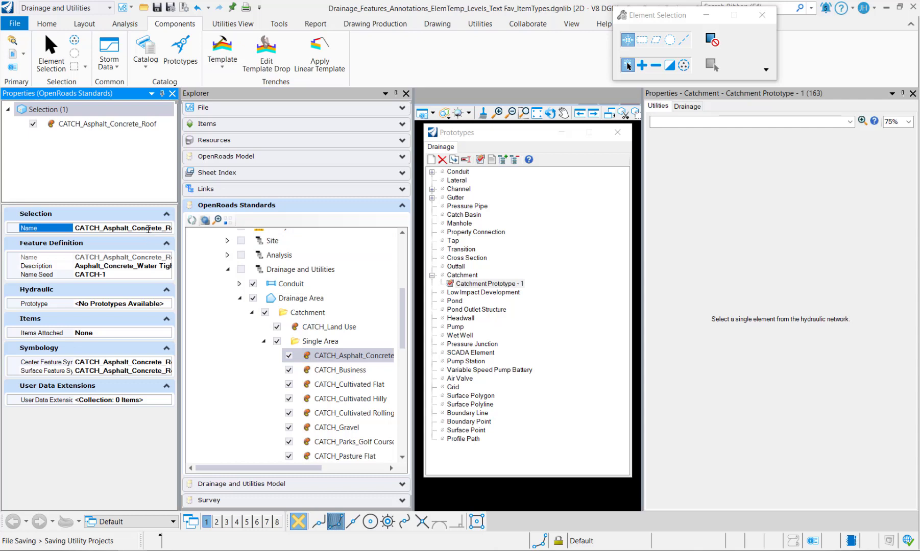
left_click(488, 283)
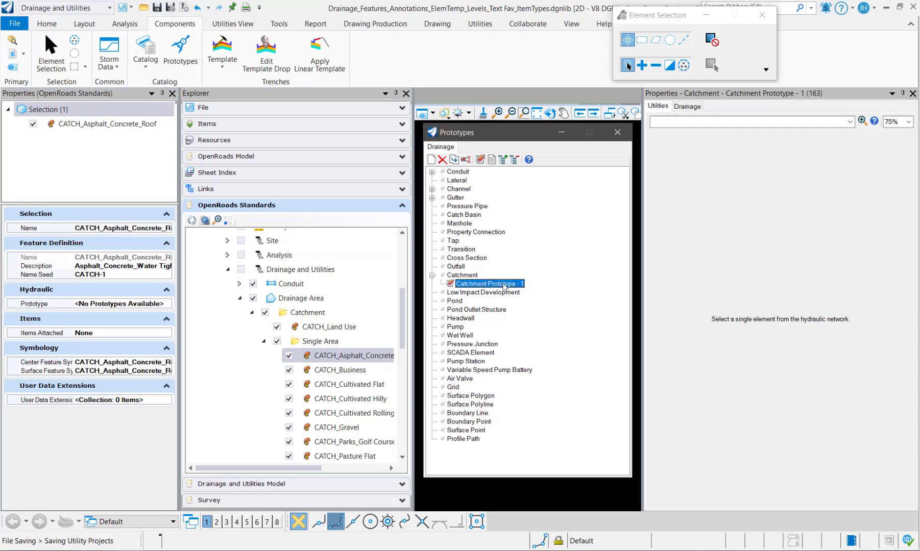
right_click(494, 282)
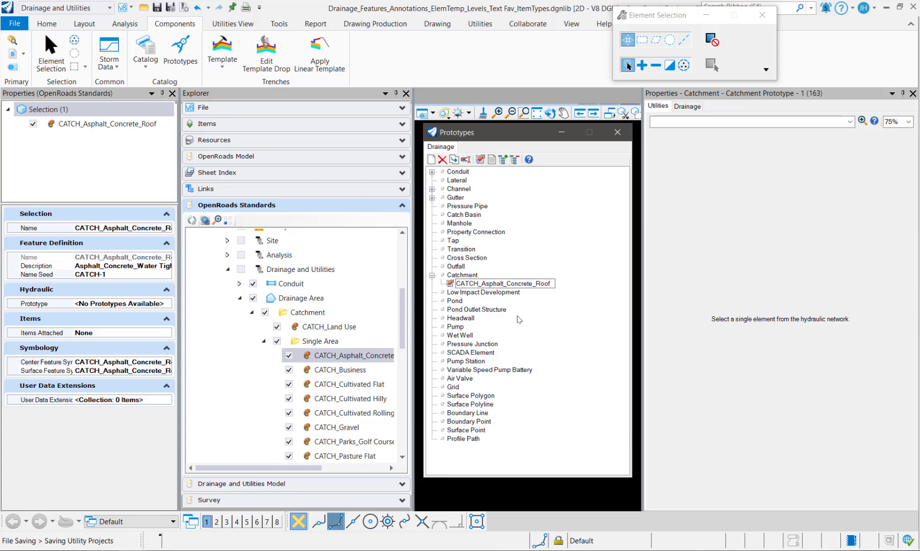
left_click(491, 283)
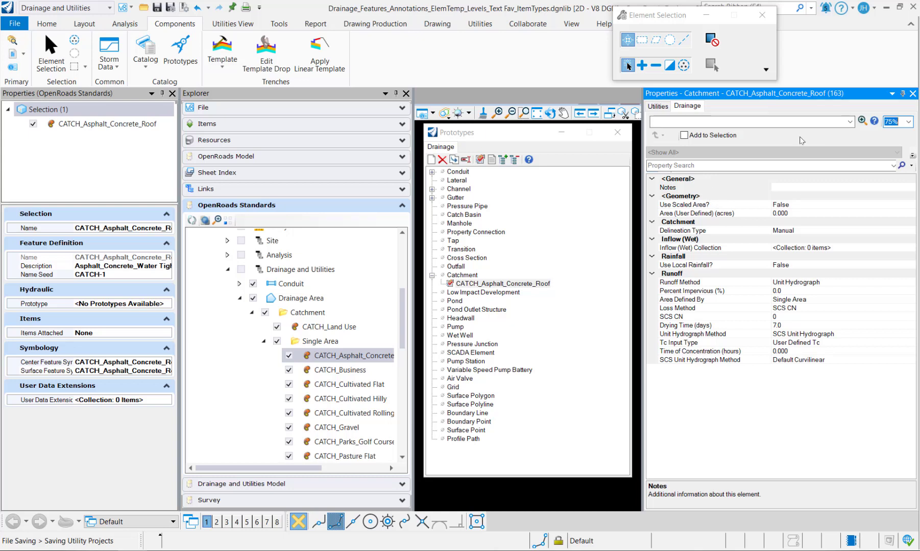
- Set Use Scaled Area? to True on the CATCH_Asphalt_Concrete_Roof prototype
left_click(684, 204)
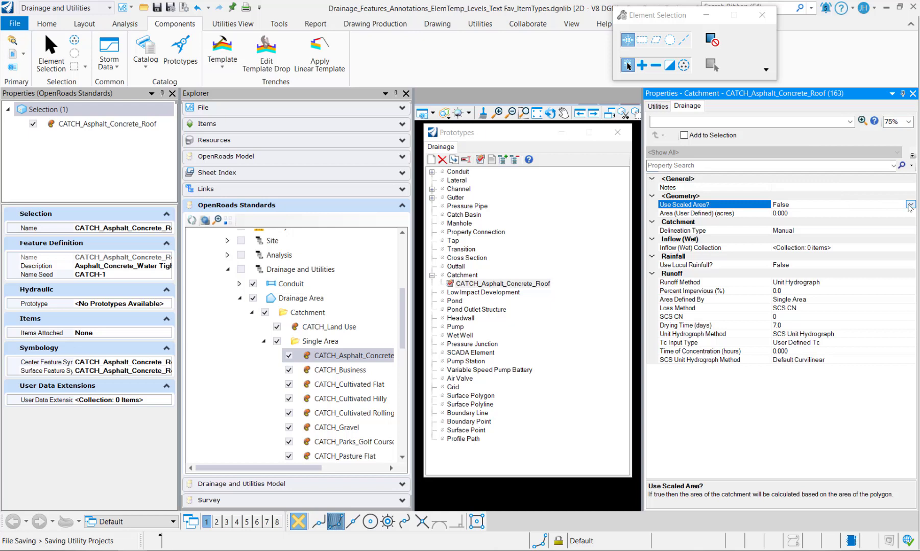
left_click(909, 205)
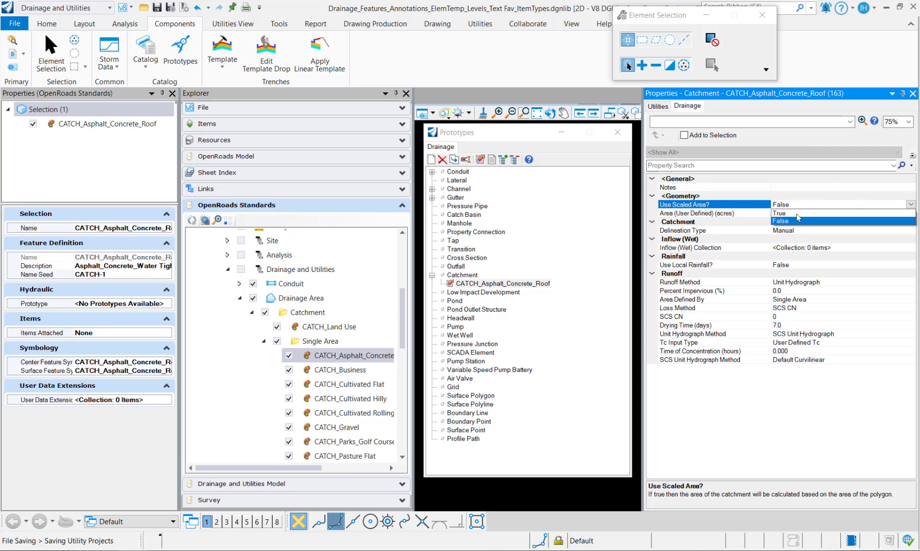
left_click(779, 213)
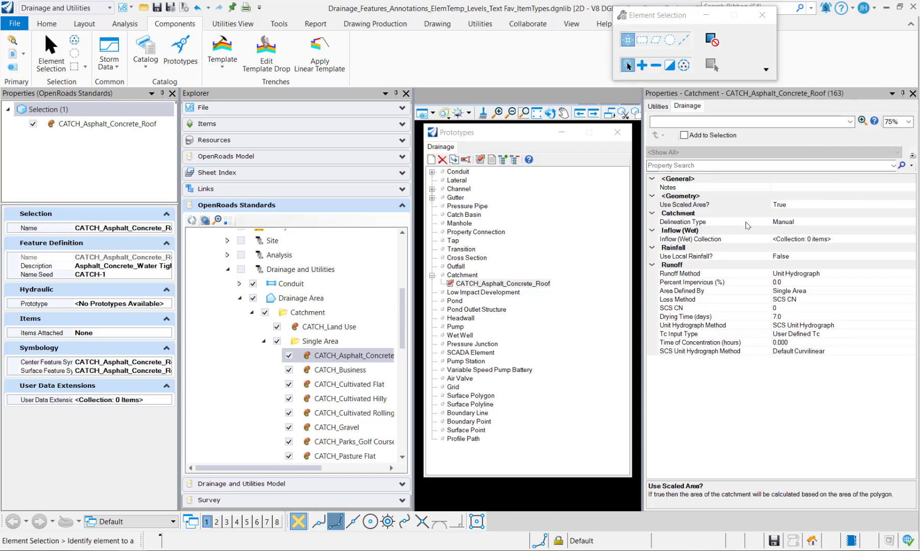
mouse_move(742, 270)
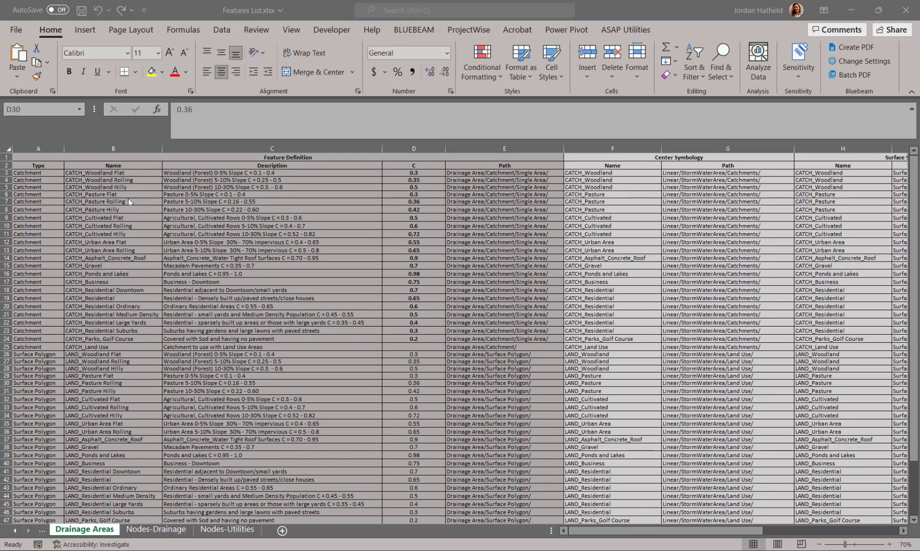
mouse_move(394, 201)
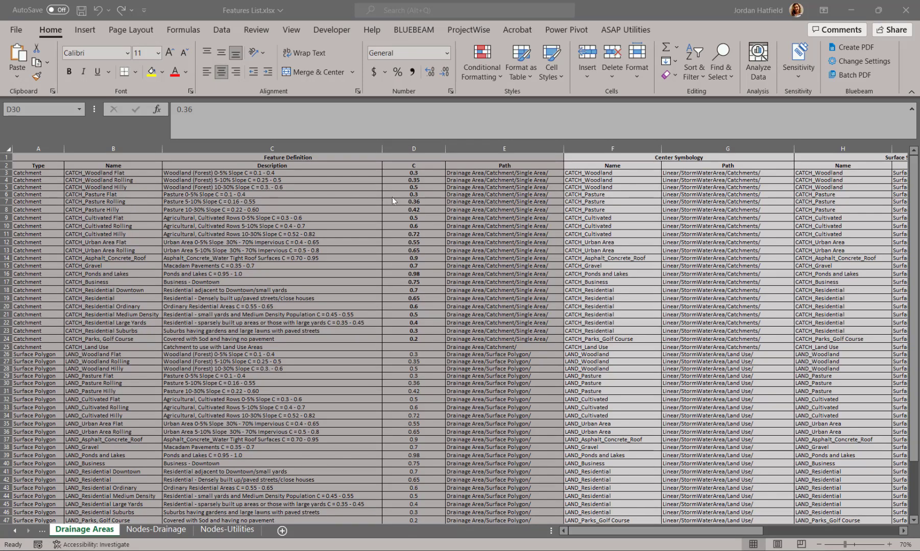
- Highlight the C values column from CATCH_Woodland Flat down the Drainage Areas sheet
left_click(413, 173)
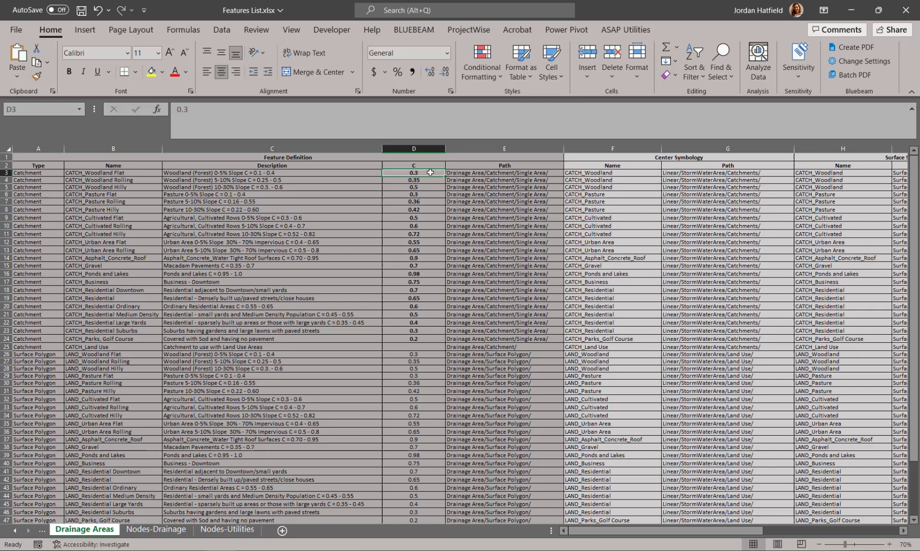
left_click_drag(413, 173, 414, 338)
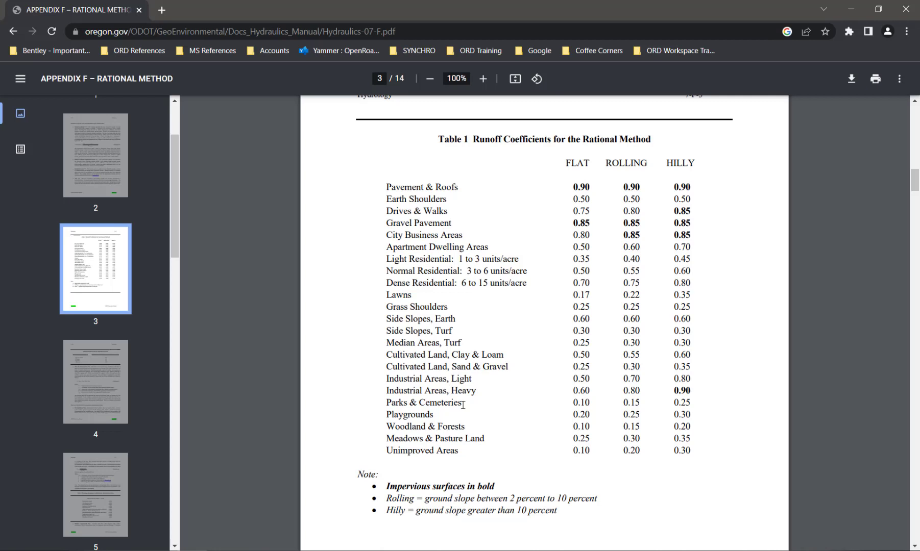
mouse_move(512, 268)
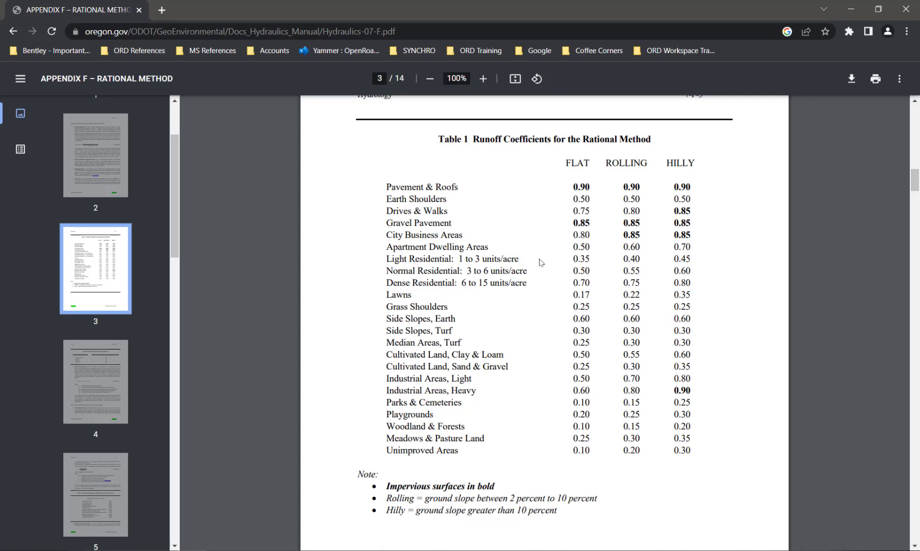
mouse_move(812, 30)
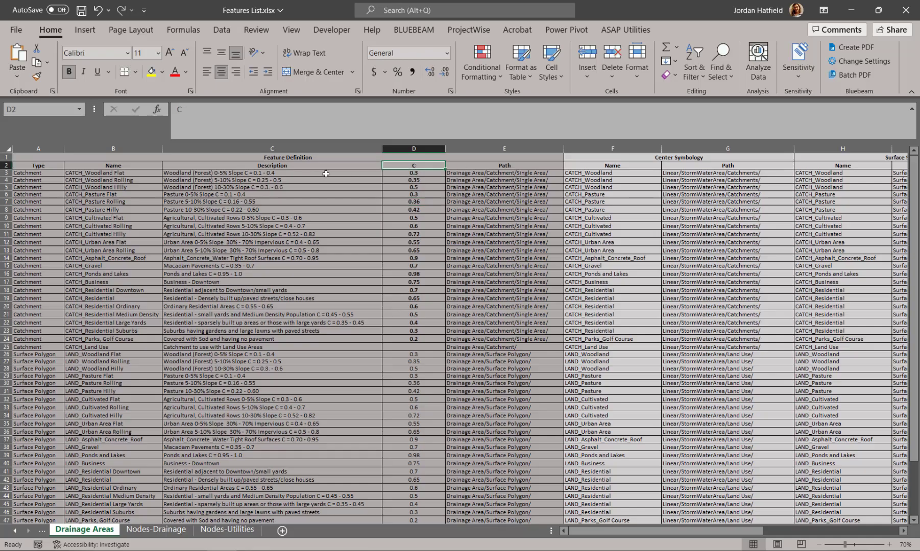
mouse_move(138, 176)
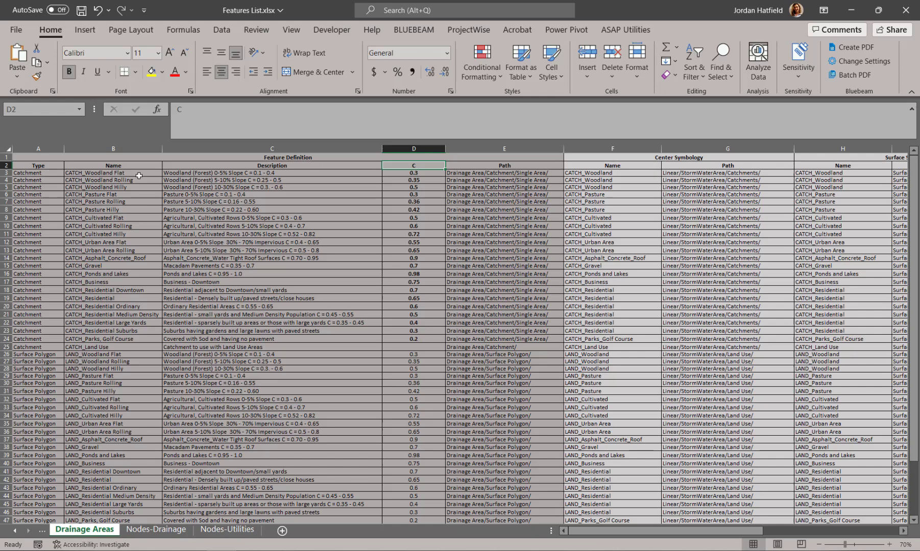
mouse_move(430, 177)
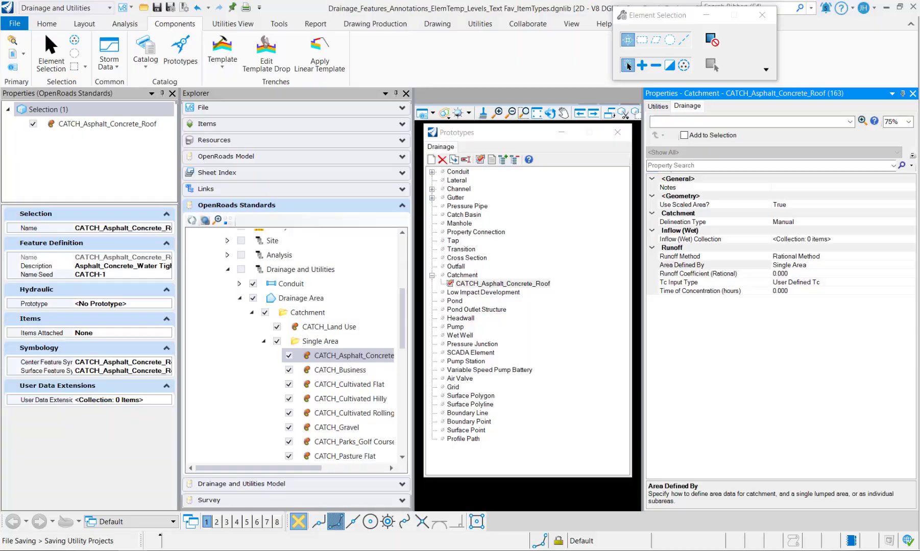
- Set the roof prototype's Runoff Coefficient (Rational) to 0.90
left_click(697, 273)
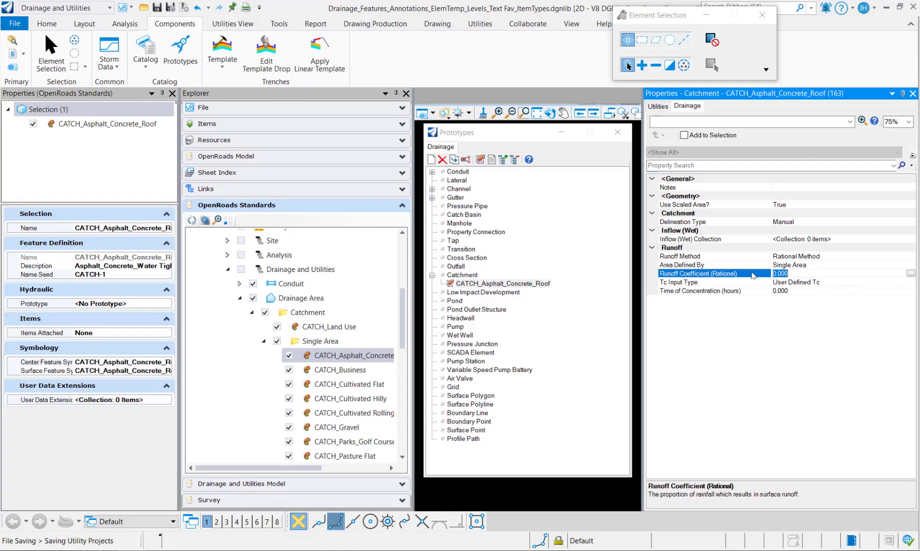
type("0.90")
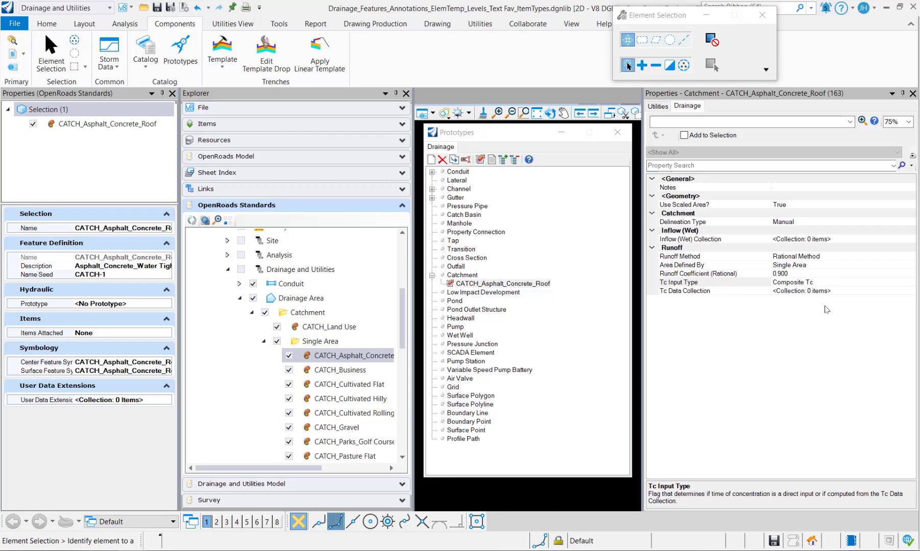
mouse_move(847, 292)
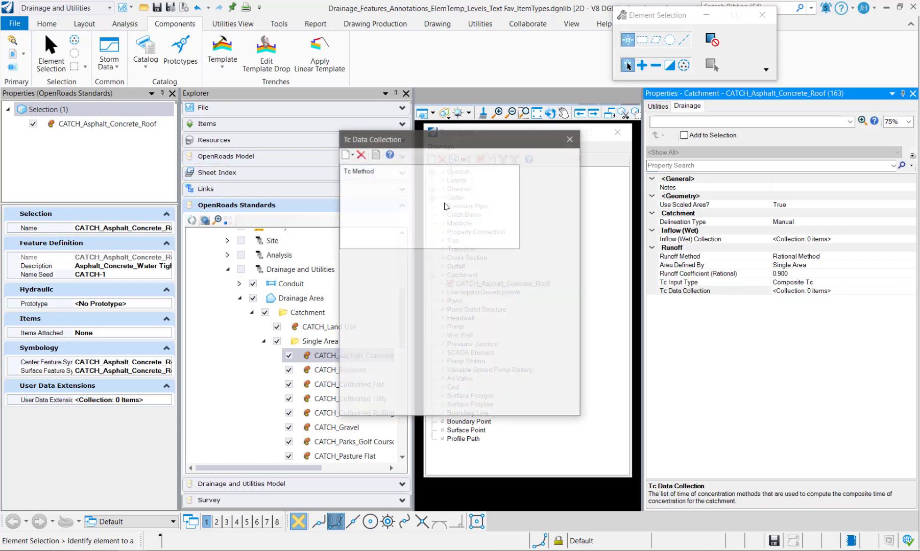
- Add a TR-55 Tc method, inspect Sheet Flow, Shallow Concentrated and Channel Flow inputs, then remove it
left_click(345, 154)
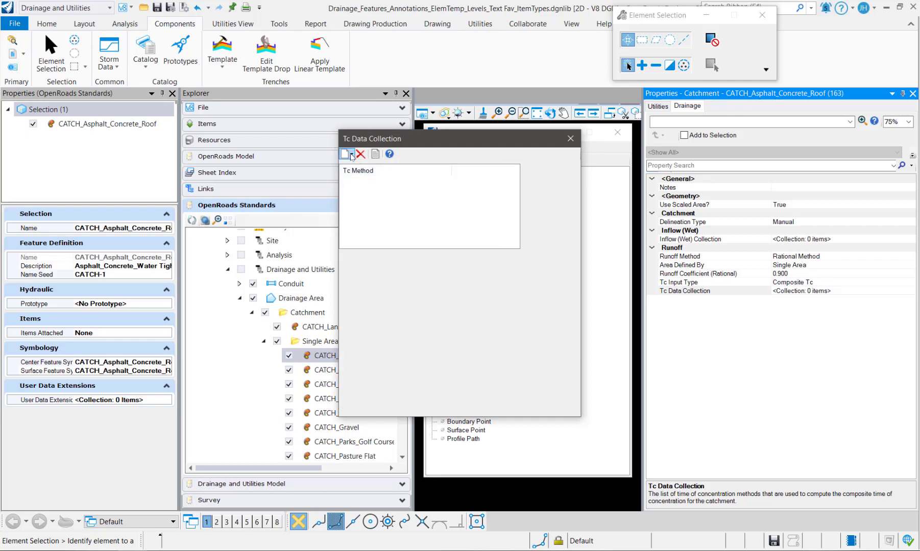
left_click(352, 154)
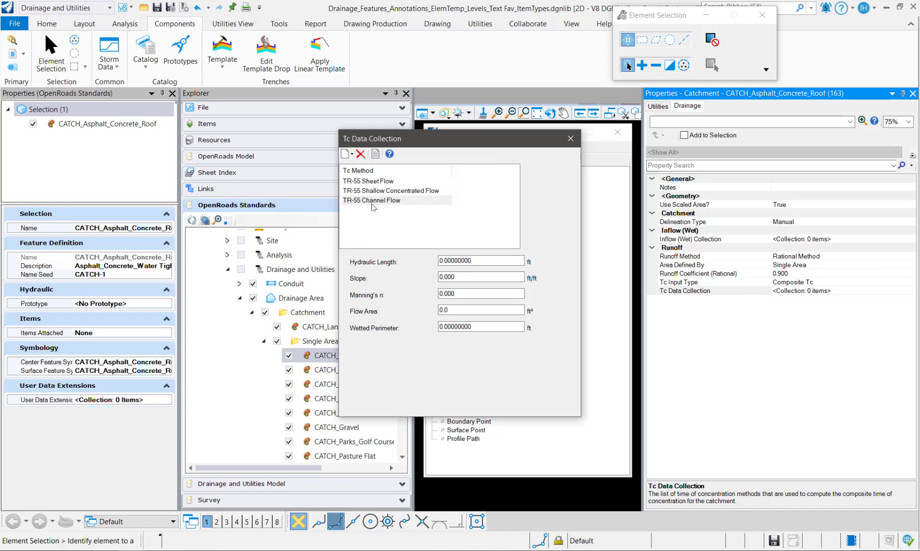
left_click(368, 181)
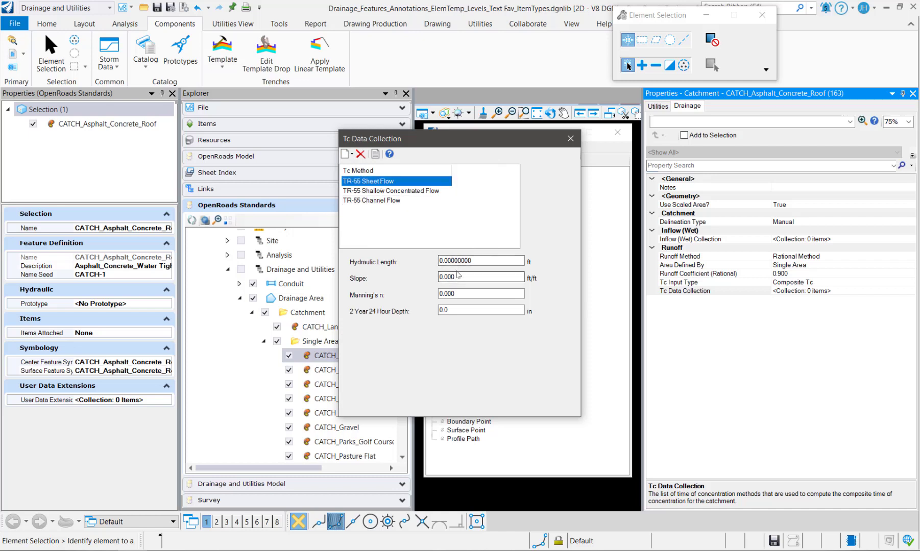
left_click(391, 190)
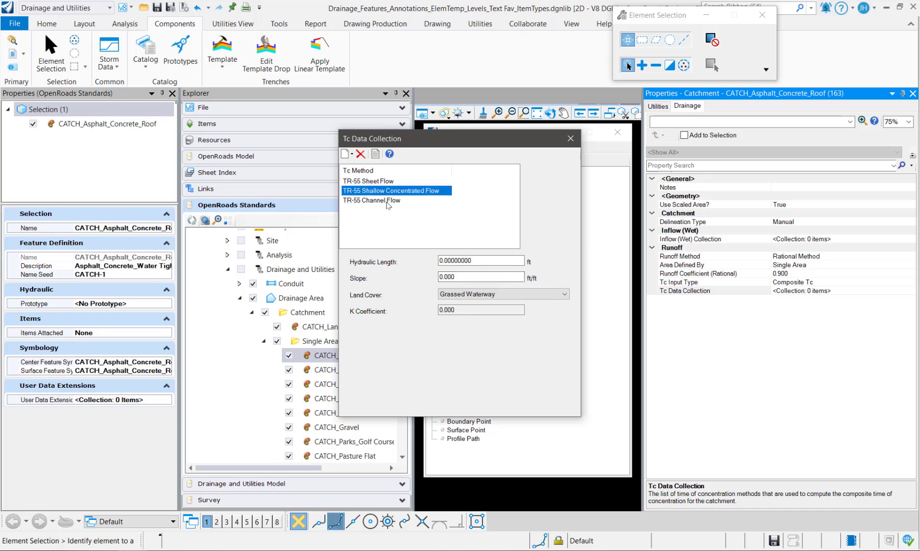
left_click(372, 200)
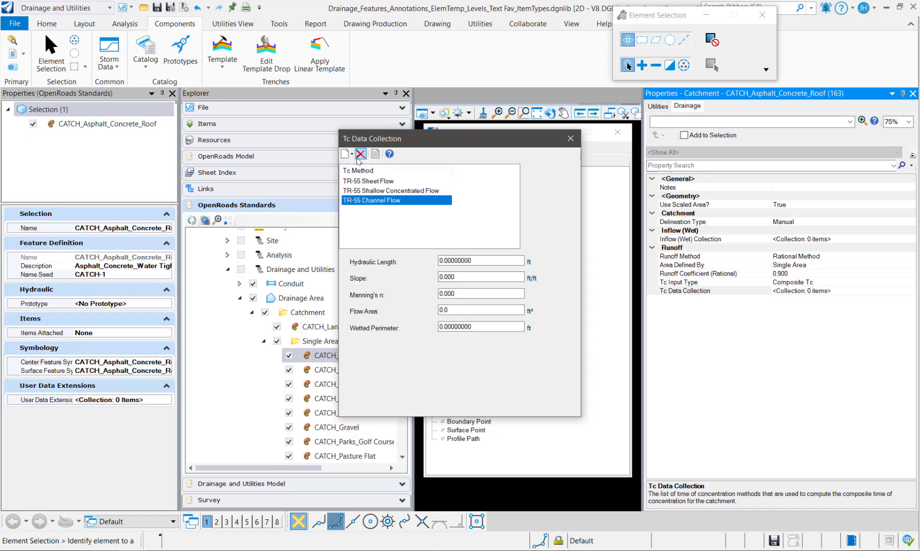
left_click(361, 154)
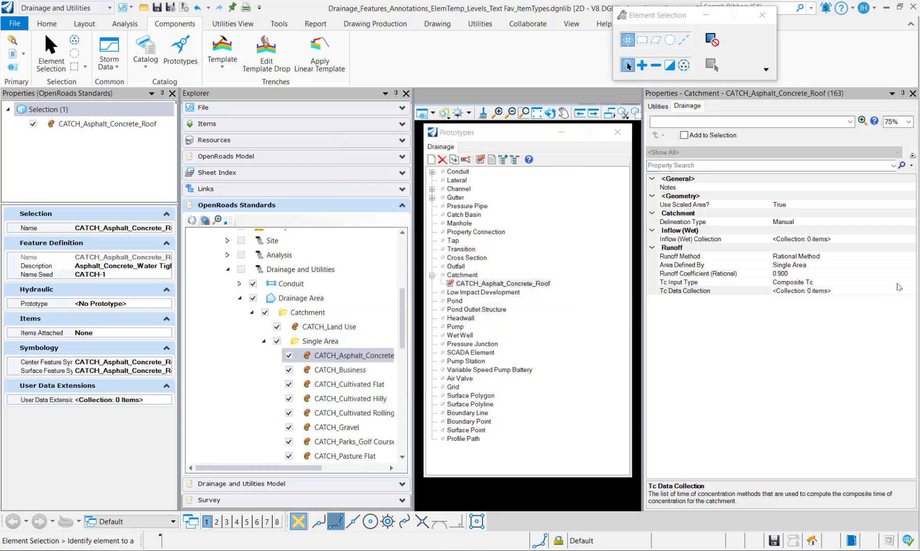
- Set Tc Input Type to User Defined Tc with Time of Concentration at 0.000 hours
left_click(679, 282)
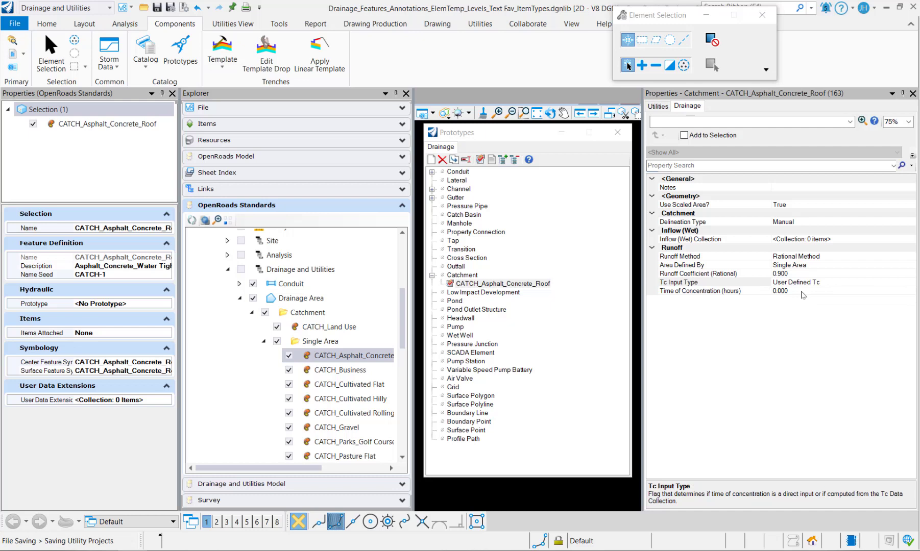
left_click(700, 290)
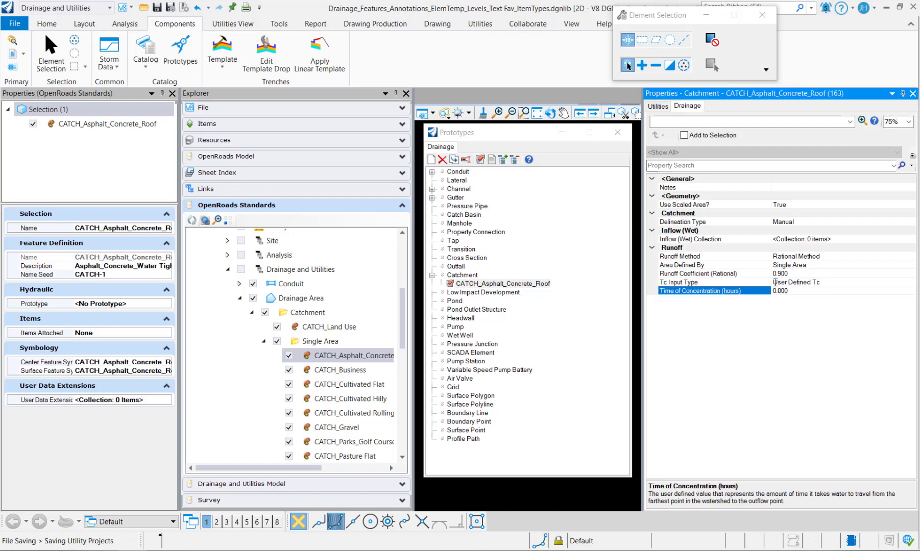
left_click(138, 24)
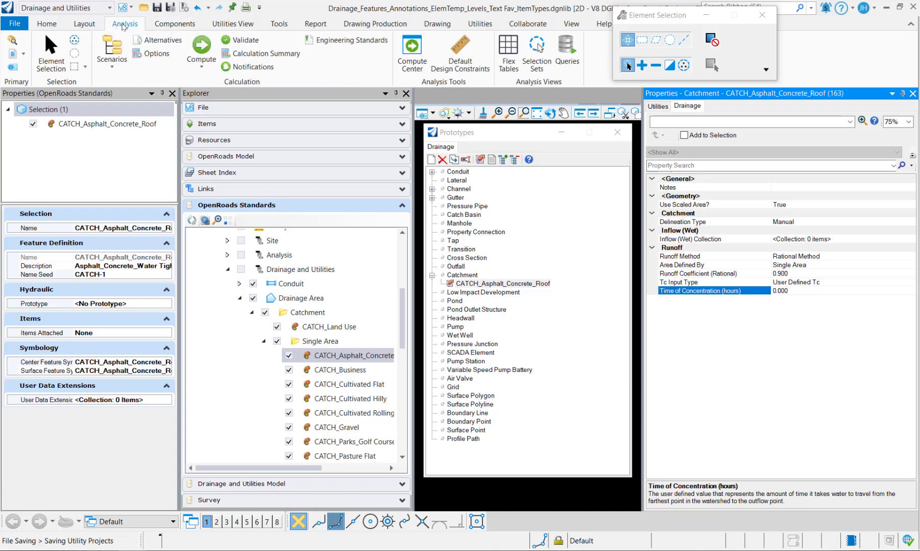
left_click(156, 53)
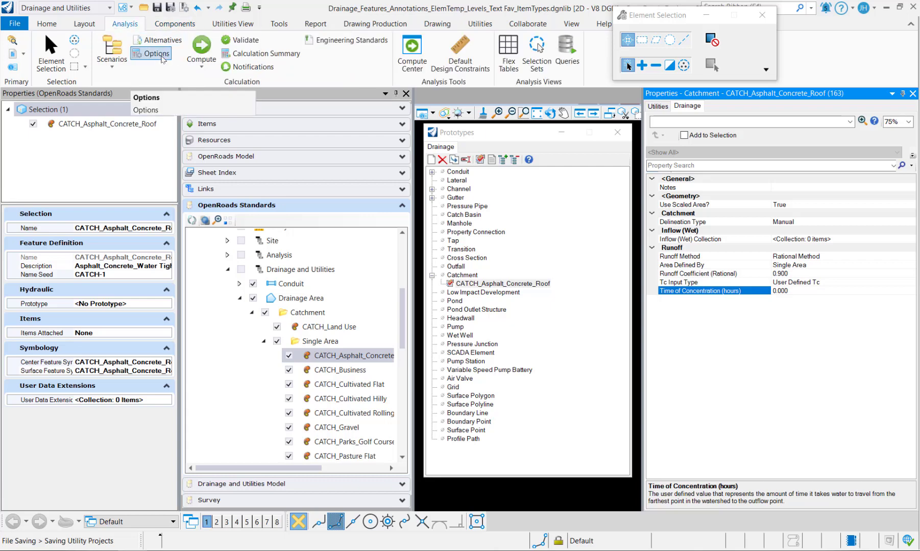
left_click(156, 53)
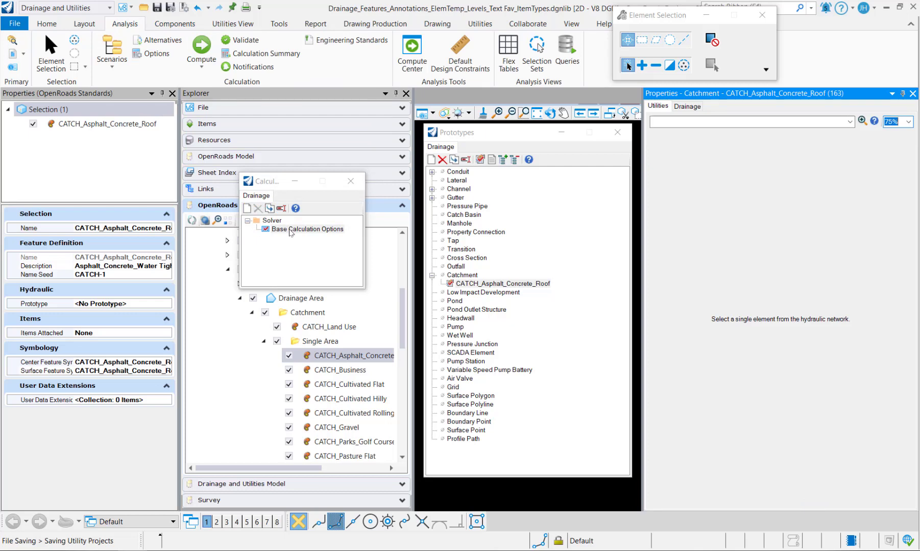
left_click(306, 229)
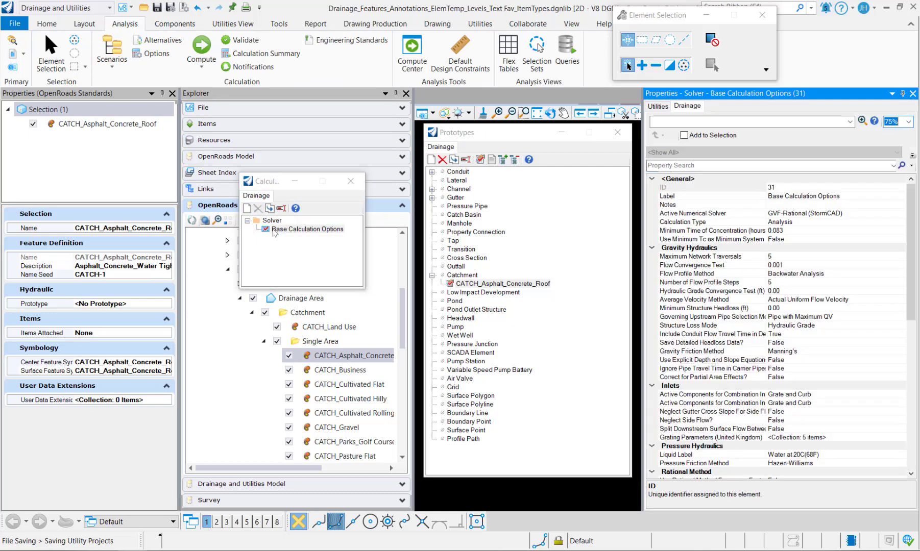
mouse_move(270, 237)
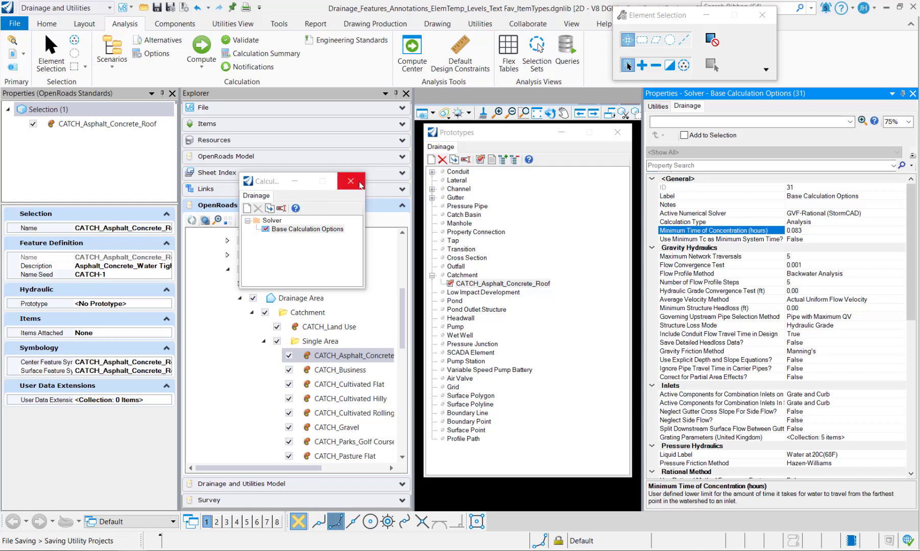
left_click(349, 181)
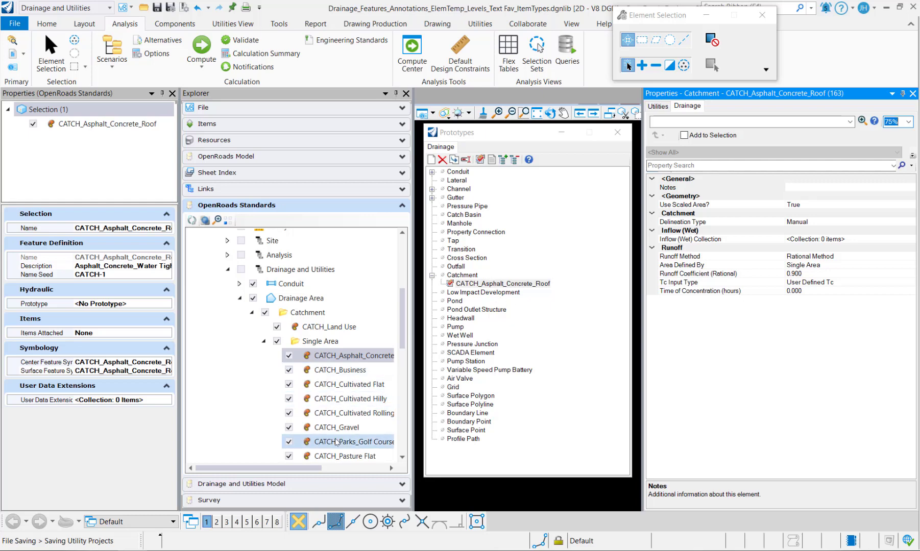
- Duplicate the CATCH_Asphalt_Concrete_Roof prototype and grab the CATCH_Business name for the copy
right_click(498, 283)
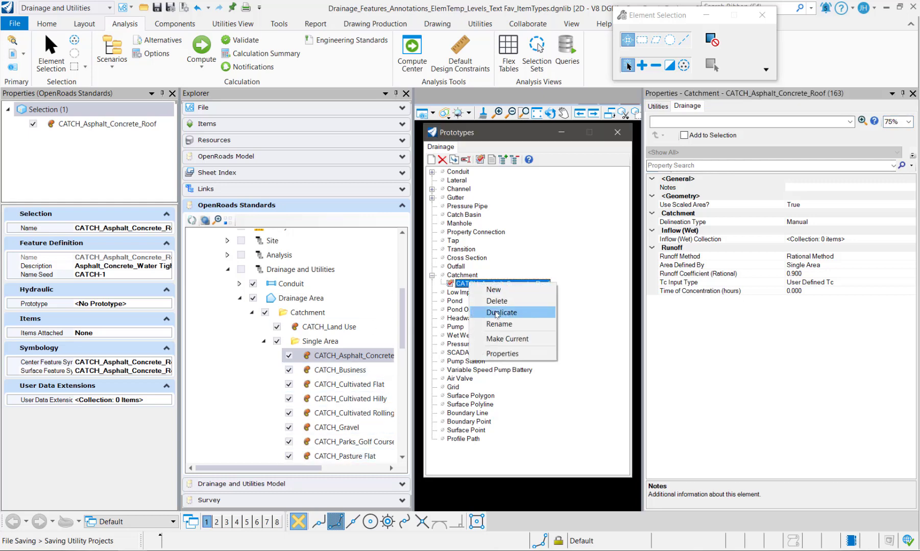
left_click(501, 313)
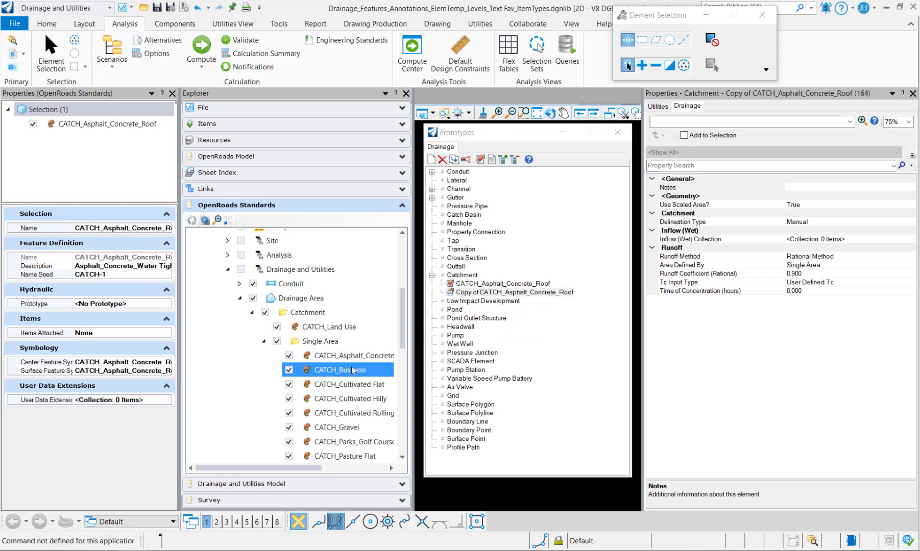
left_click(339, 370)
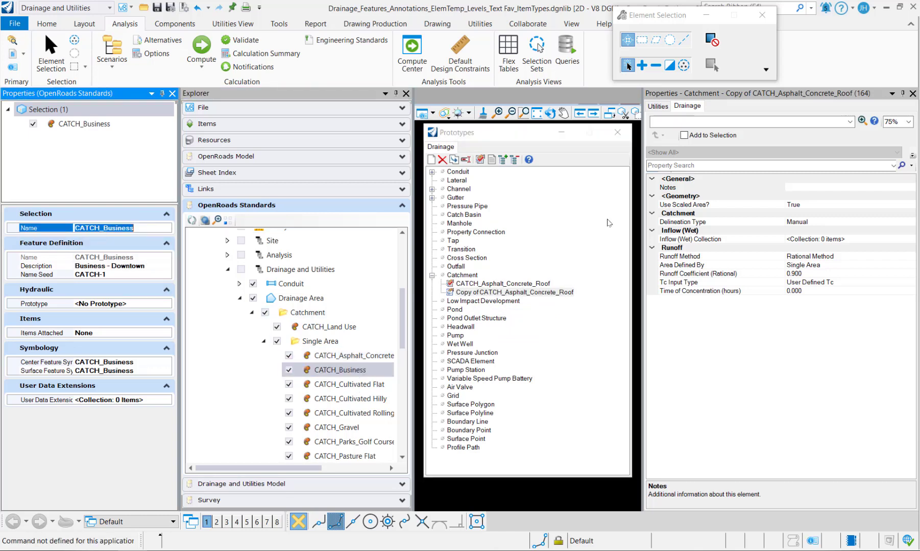
double_click(514, 292)
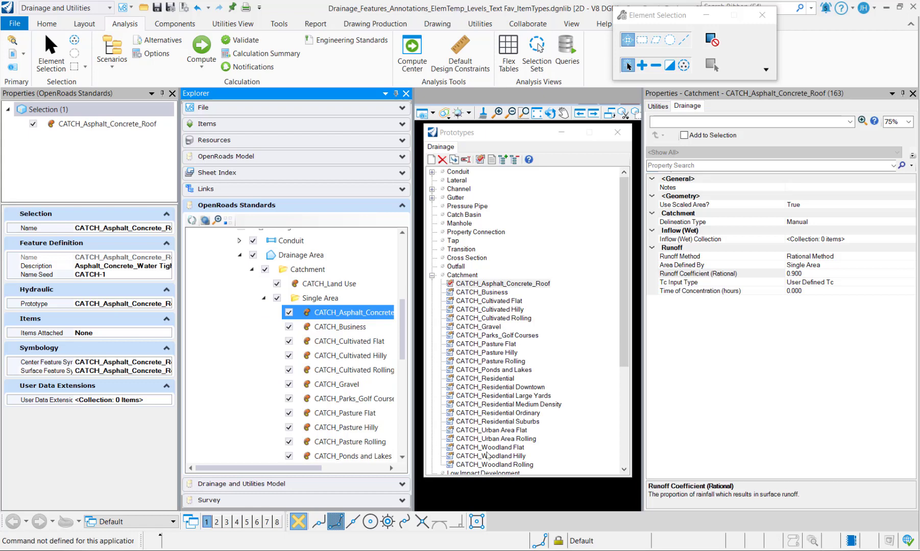
mouse_move(353, 312)
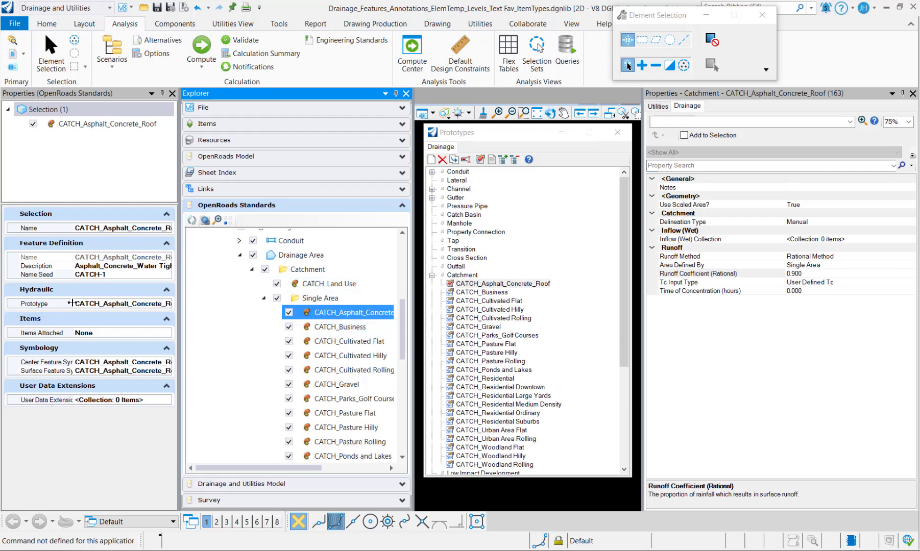
- Link CATCH_Business to its matching prototype and move on to the CATCH_Land Use definition
left_click(339, 326)
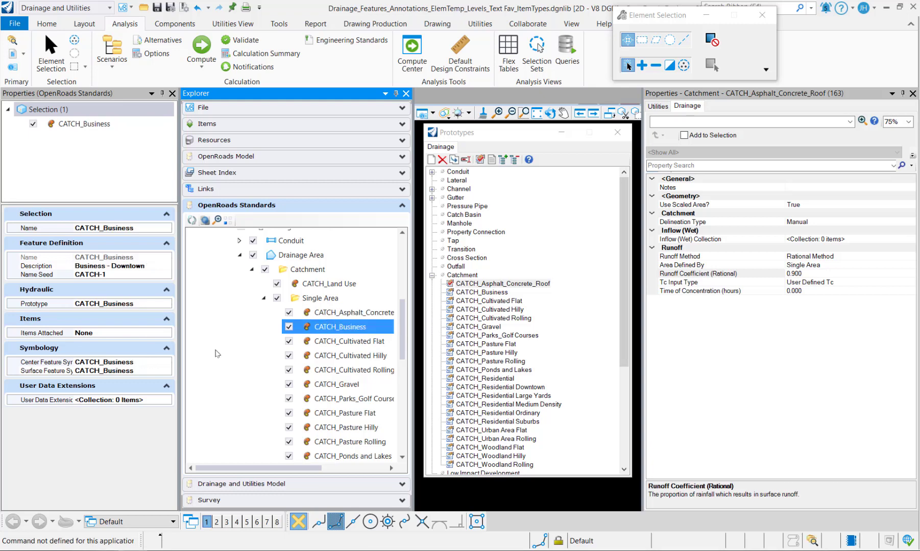
left_click(348, 341)
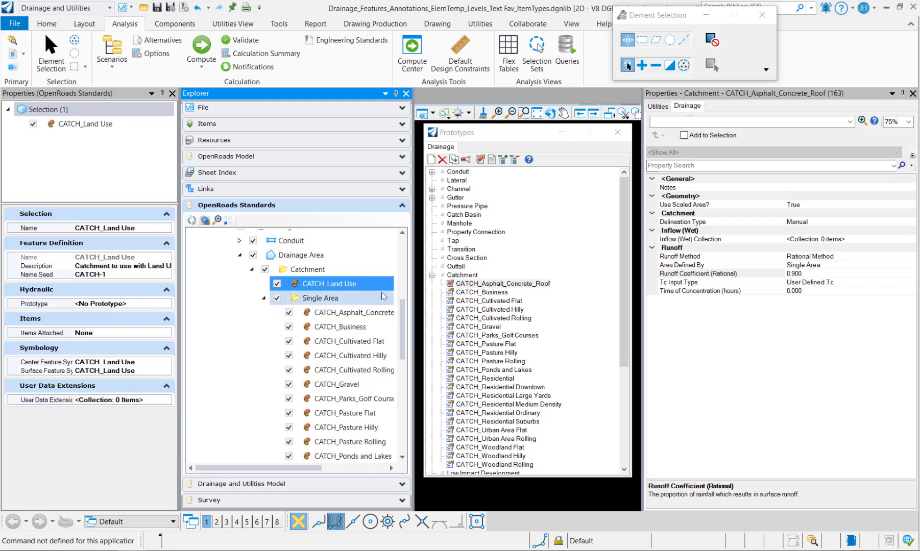
- Create the CATCH_Land Use prototype with Use Scaled Area True and Rational Method runoff
right_click(463, 275)
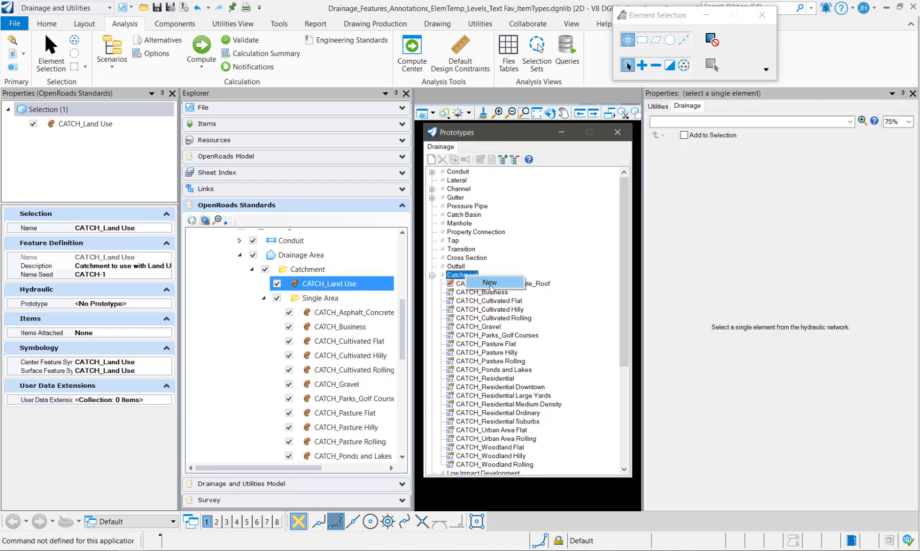
left_click(490, 282)
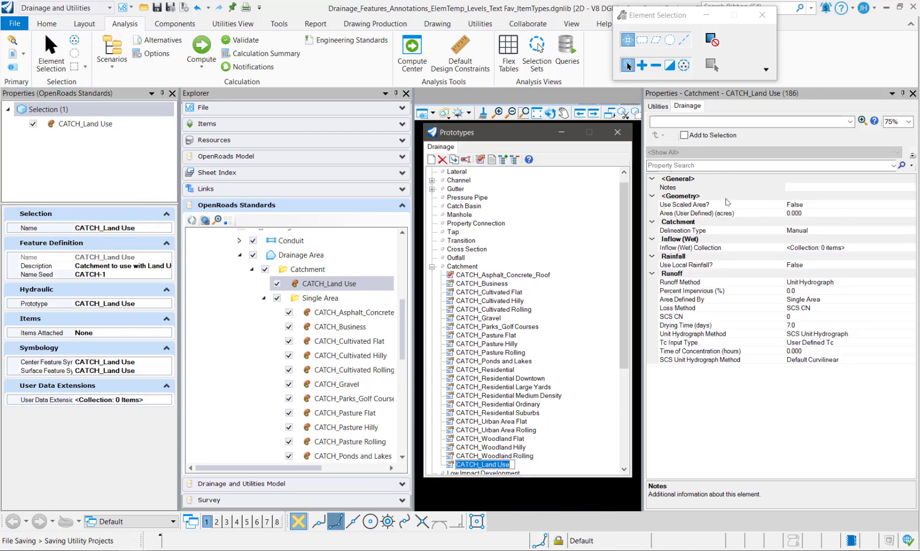
left_click(684, 205)
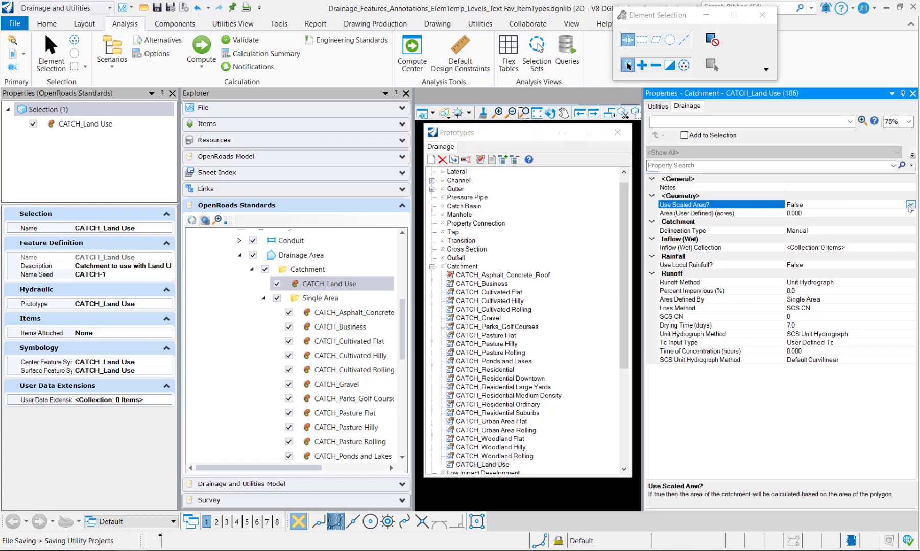
left_click(909, 203)
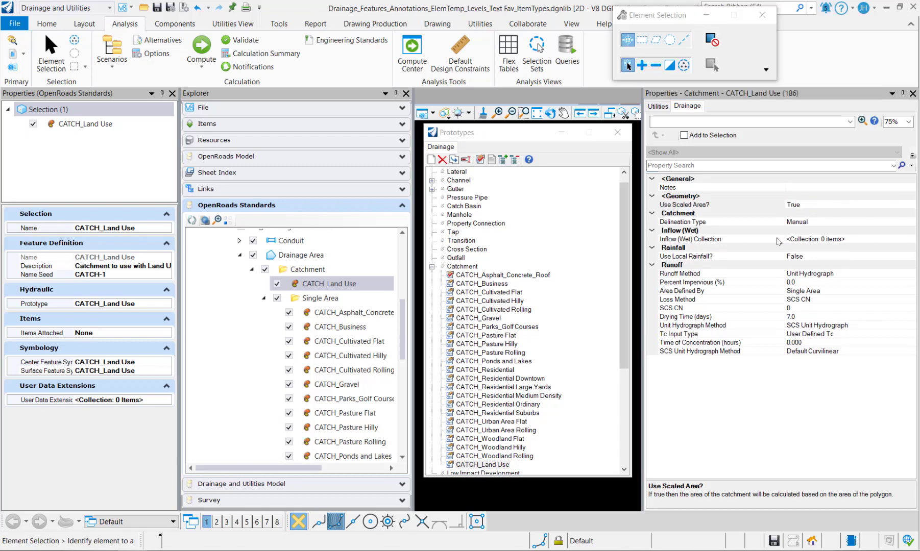
left_click(700, 274)
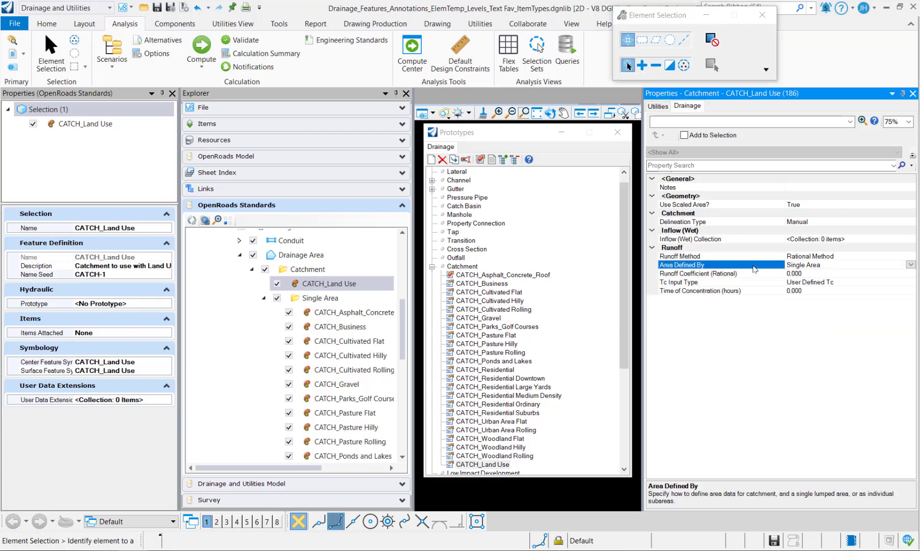
- Define the CATCH_Land Use prototype's area by Land Cover Areas and begin selecting the Land Use feature's prototype
left_click(910, 264)
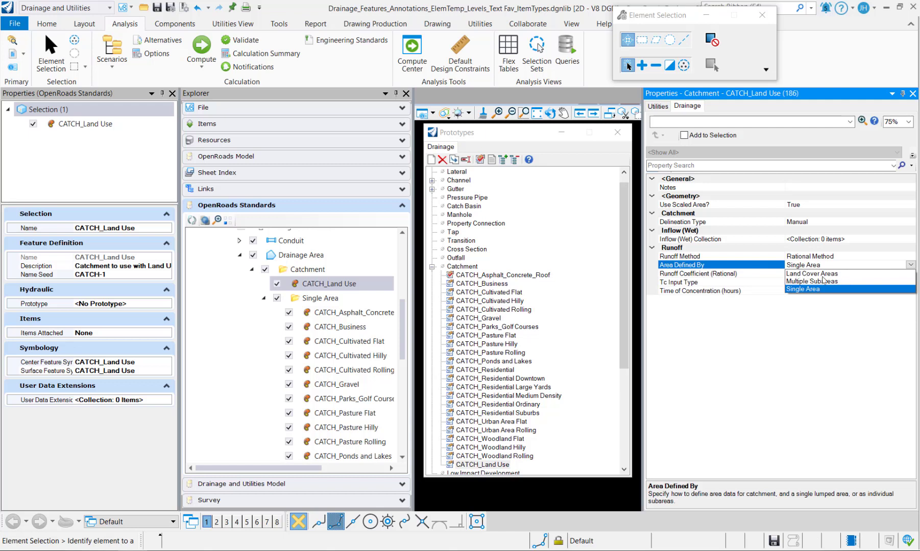
left_click(811, 274)
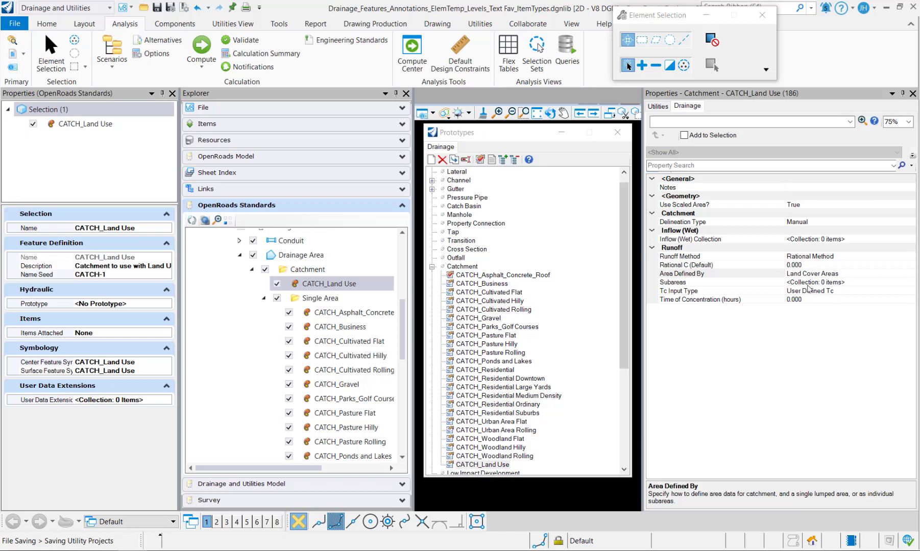
left_click(700, 291)
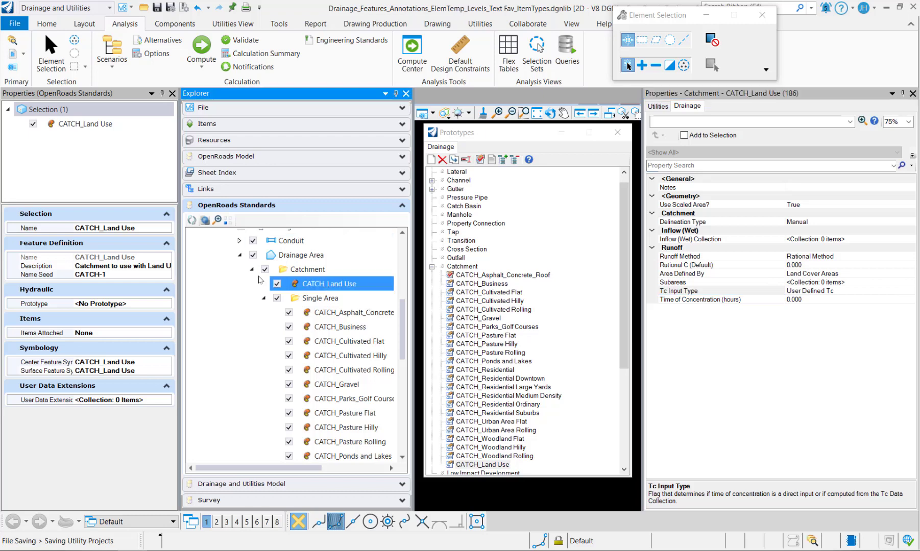
left_click(165, 303)
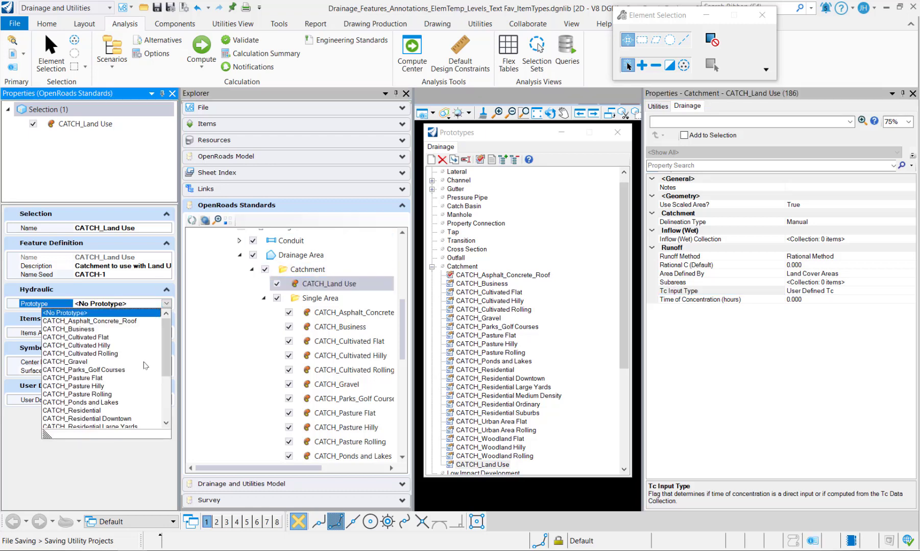